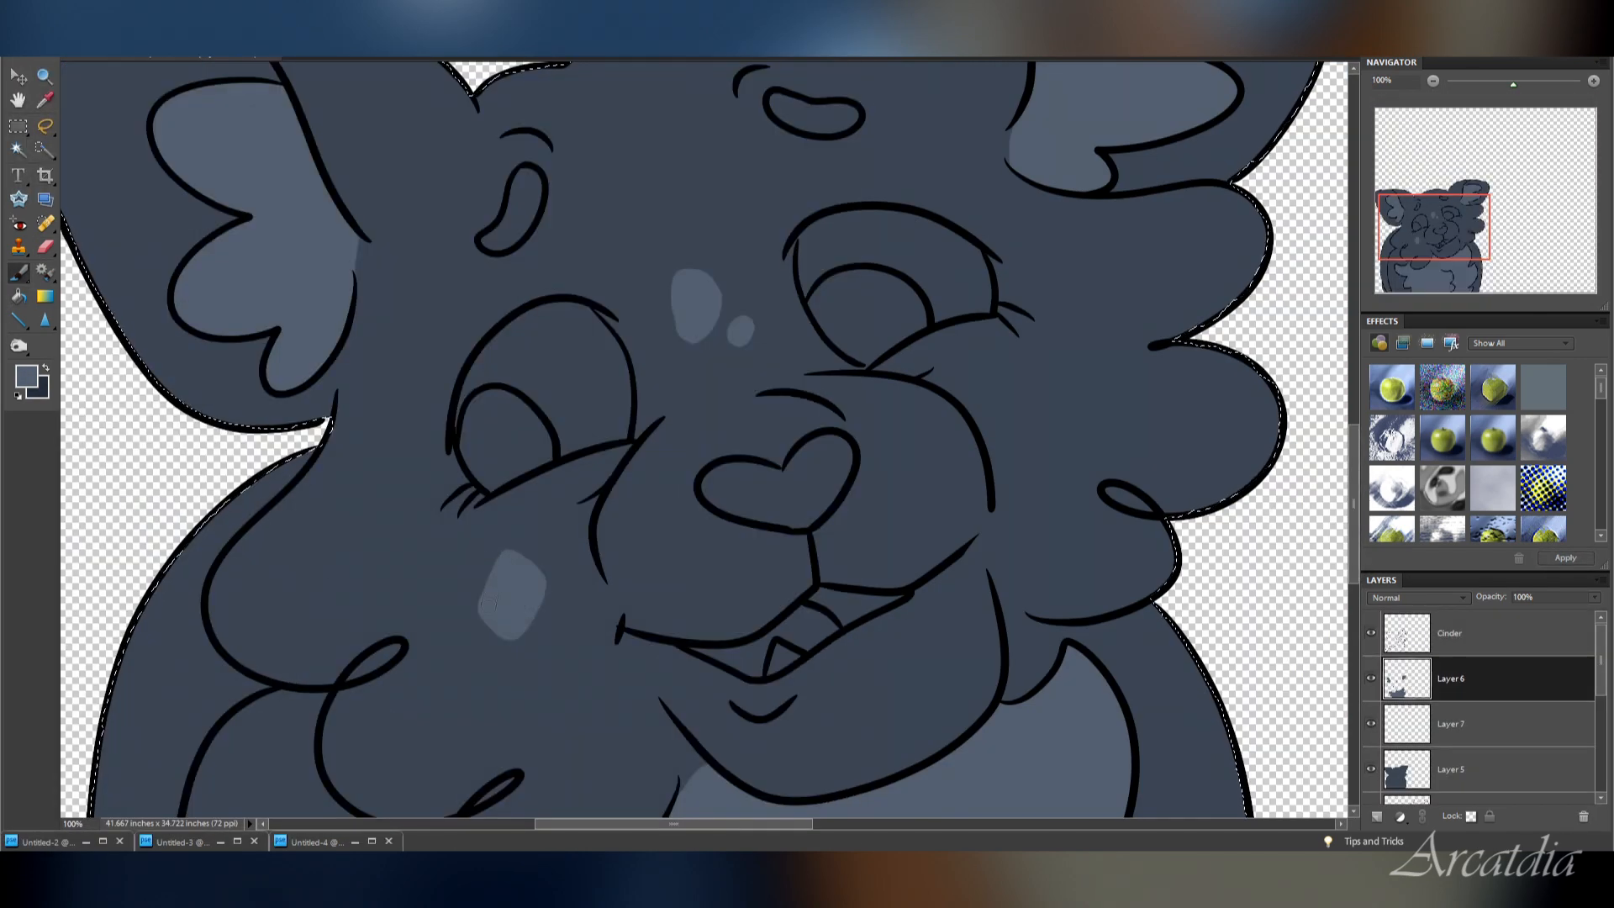
Paint the dark cat's eyes in light and deep blues and its heart nose muted pink.
{"action": "left_click", "coordinate": [1449, 723]}
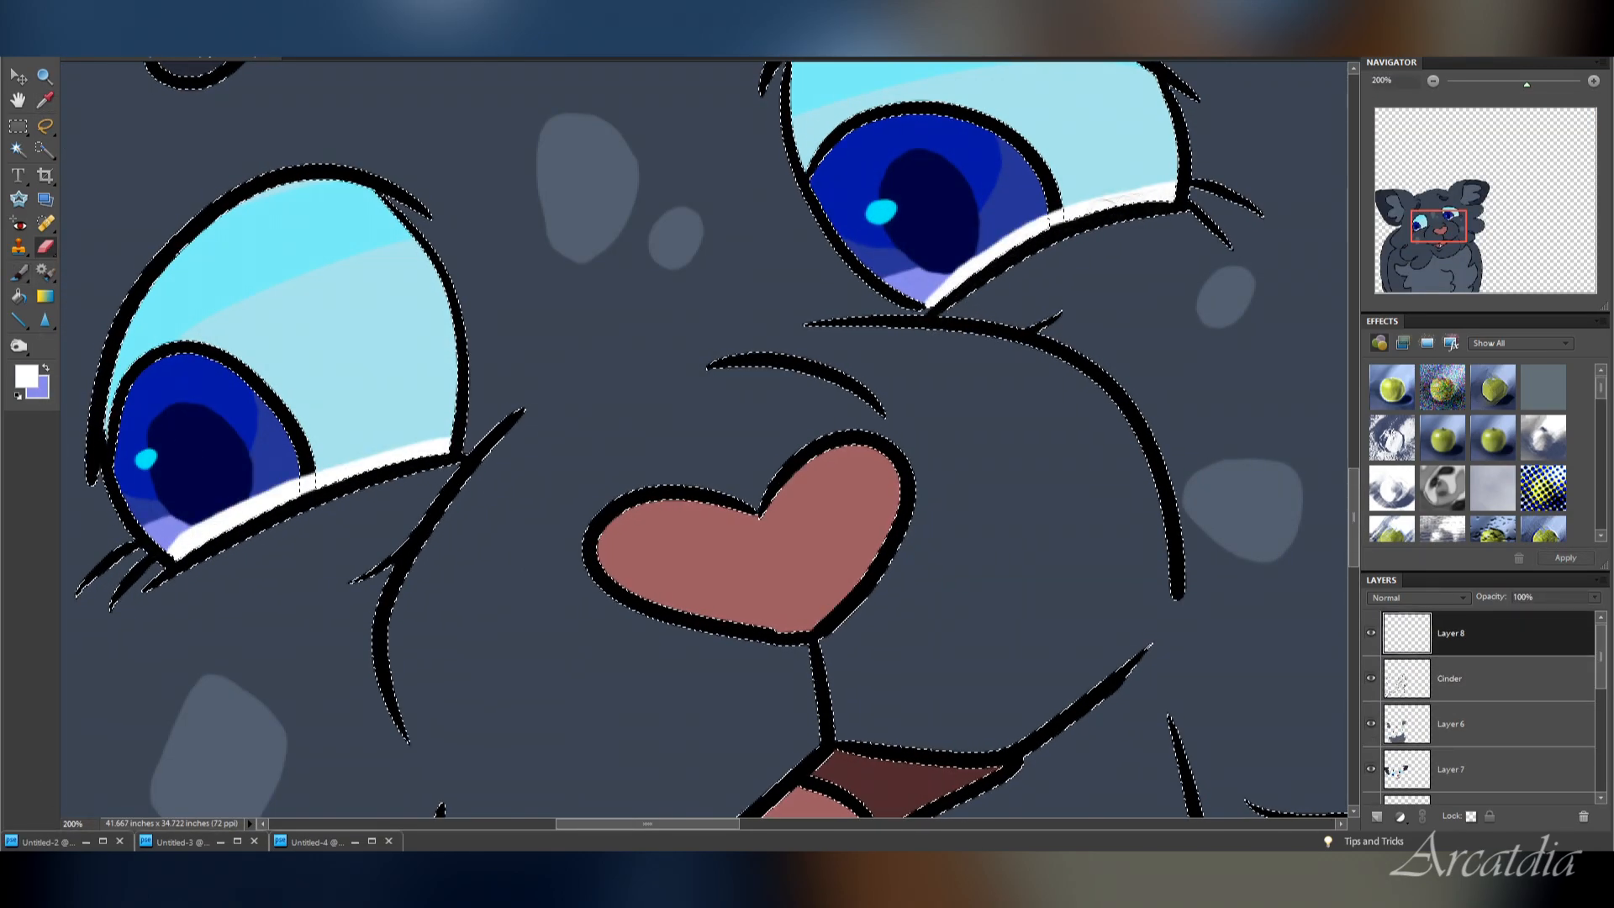
Fill Layer 12 with a deep navy gradient and paint a soft cloud in lighter blue.
{"action": "scroll", "scroll_direction": "down", "scroll_amount": 3}
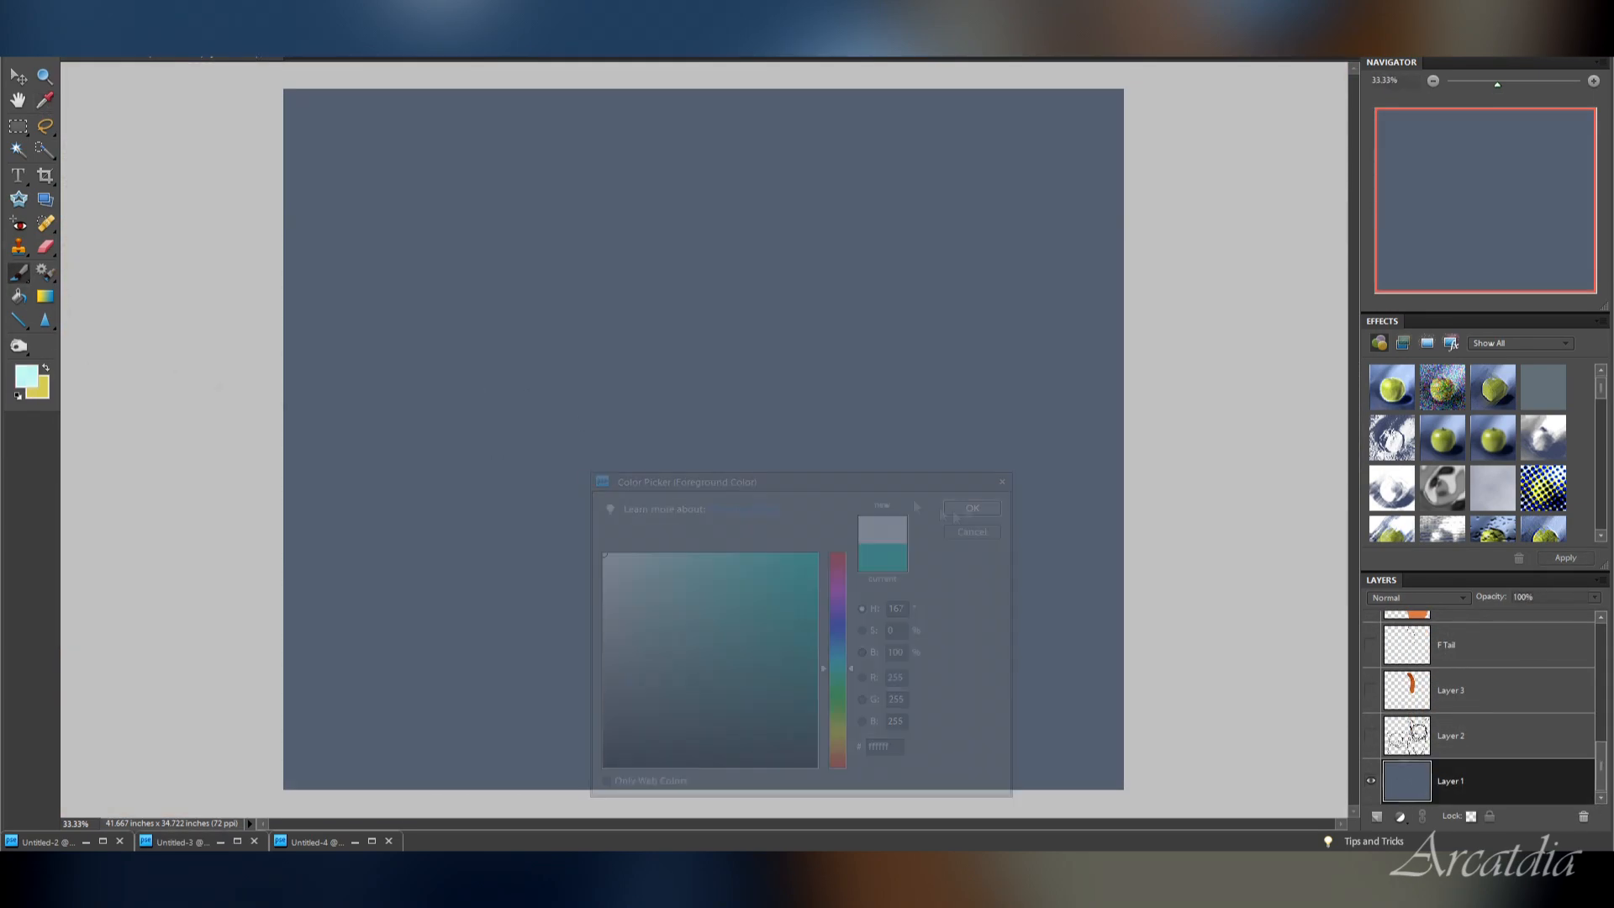
{"action": "left_click", "coordinate": [741, 701]}
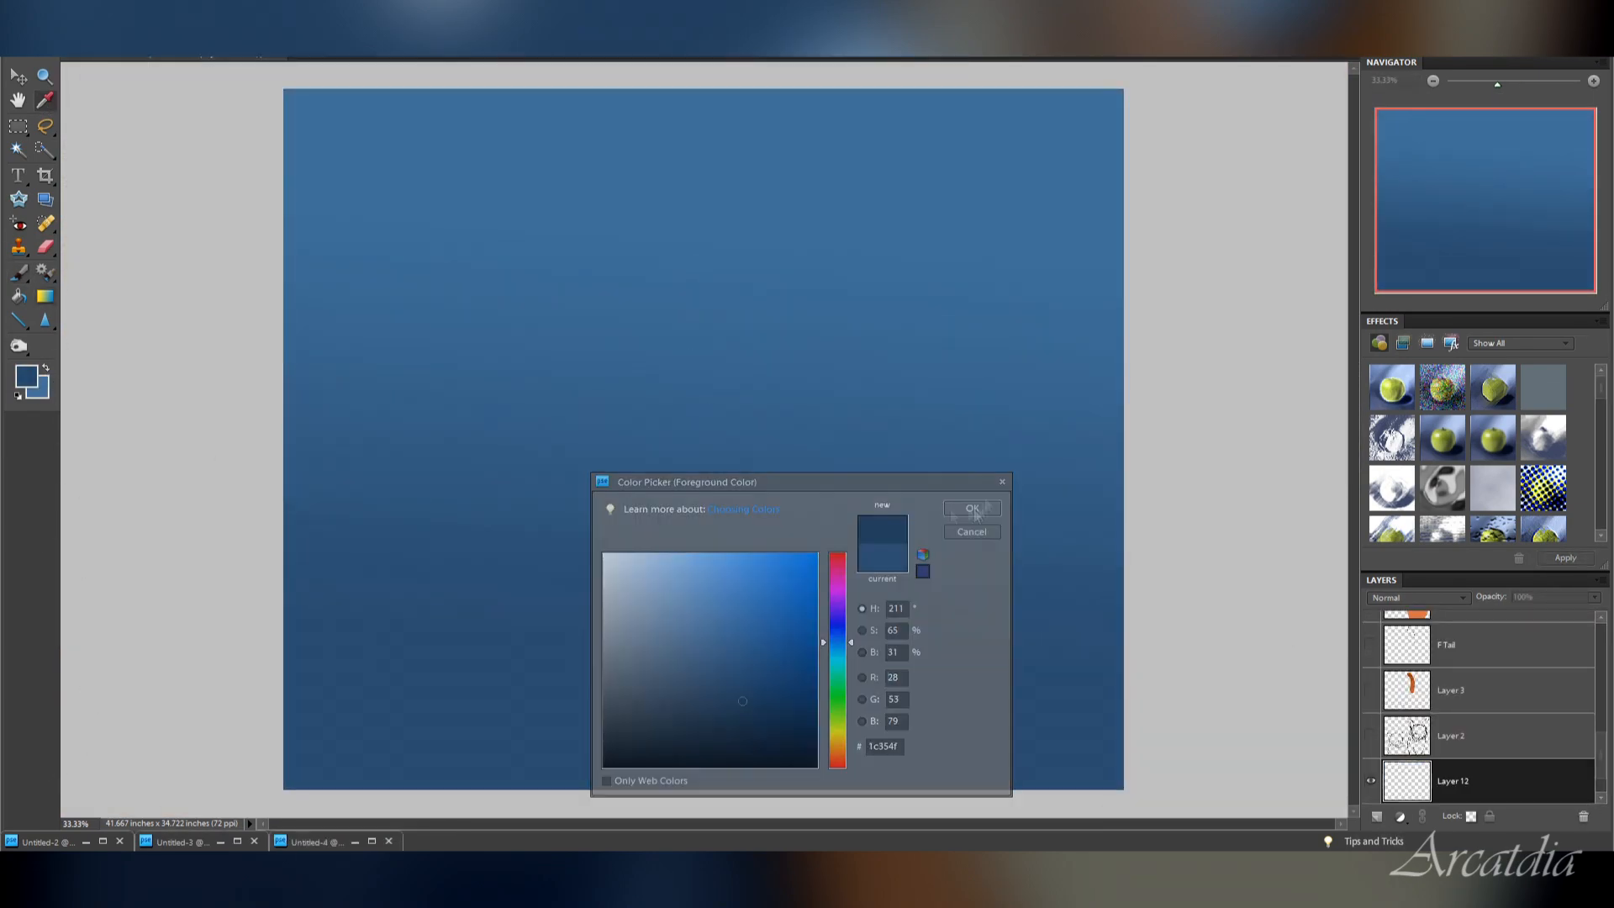
{"action": "left_click", "coordinate": [700, 597]}
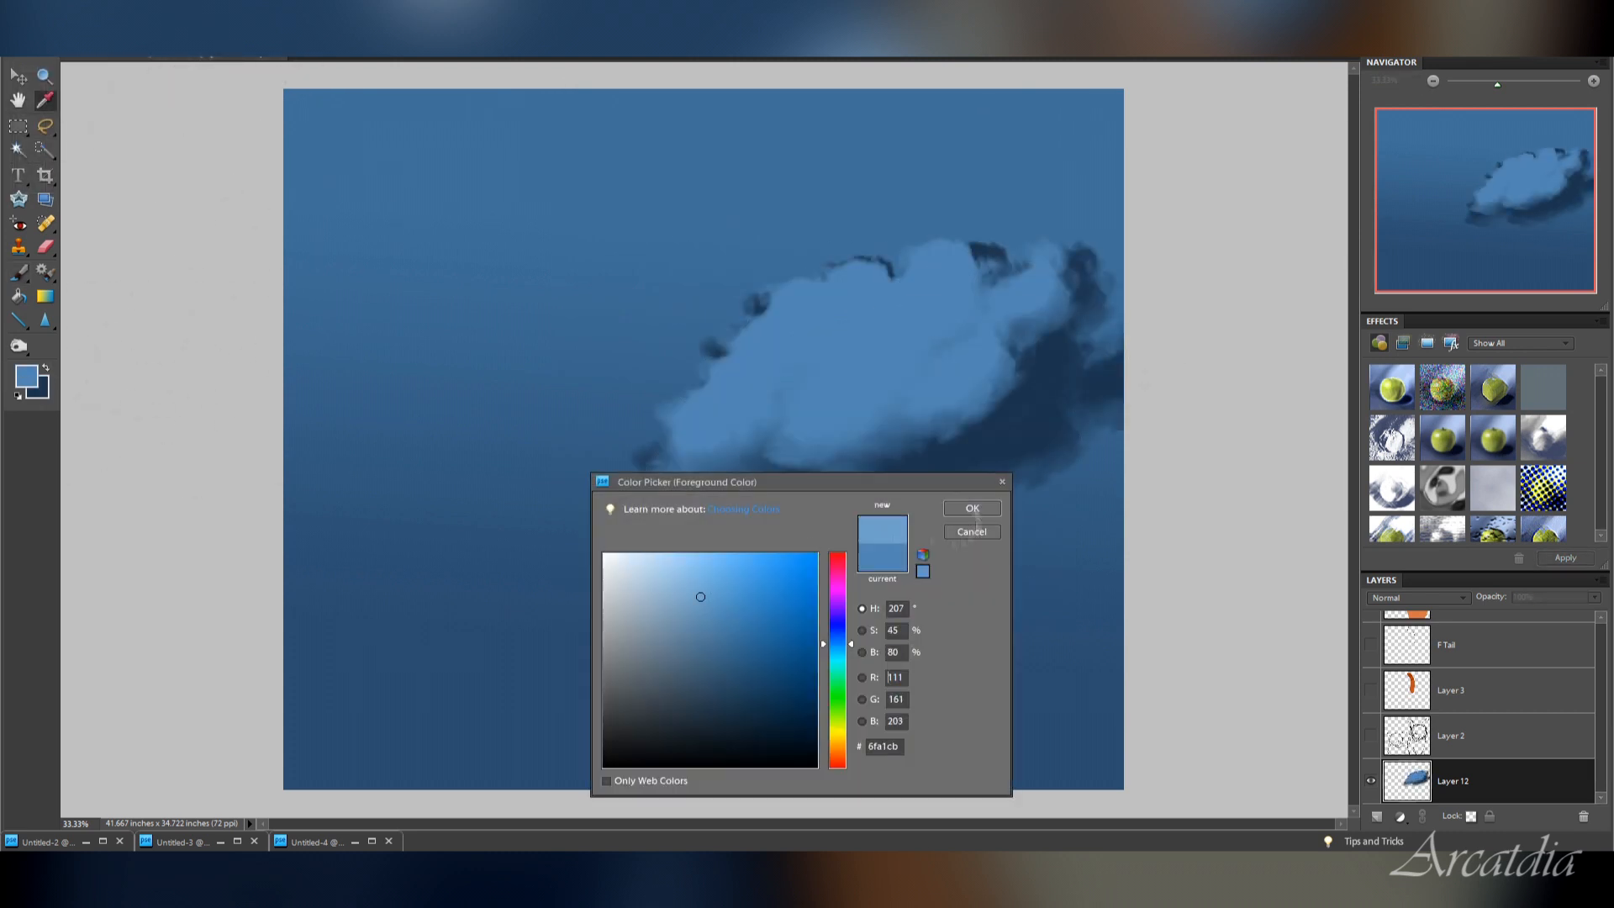
{"action": "left_click", "coordinate": [968, 508]}
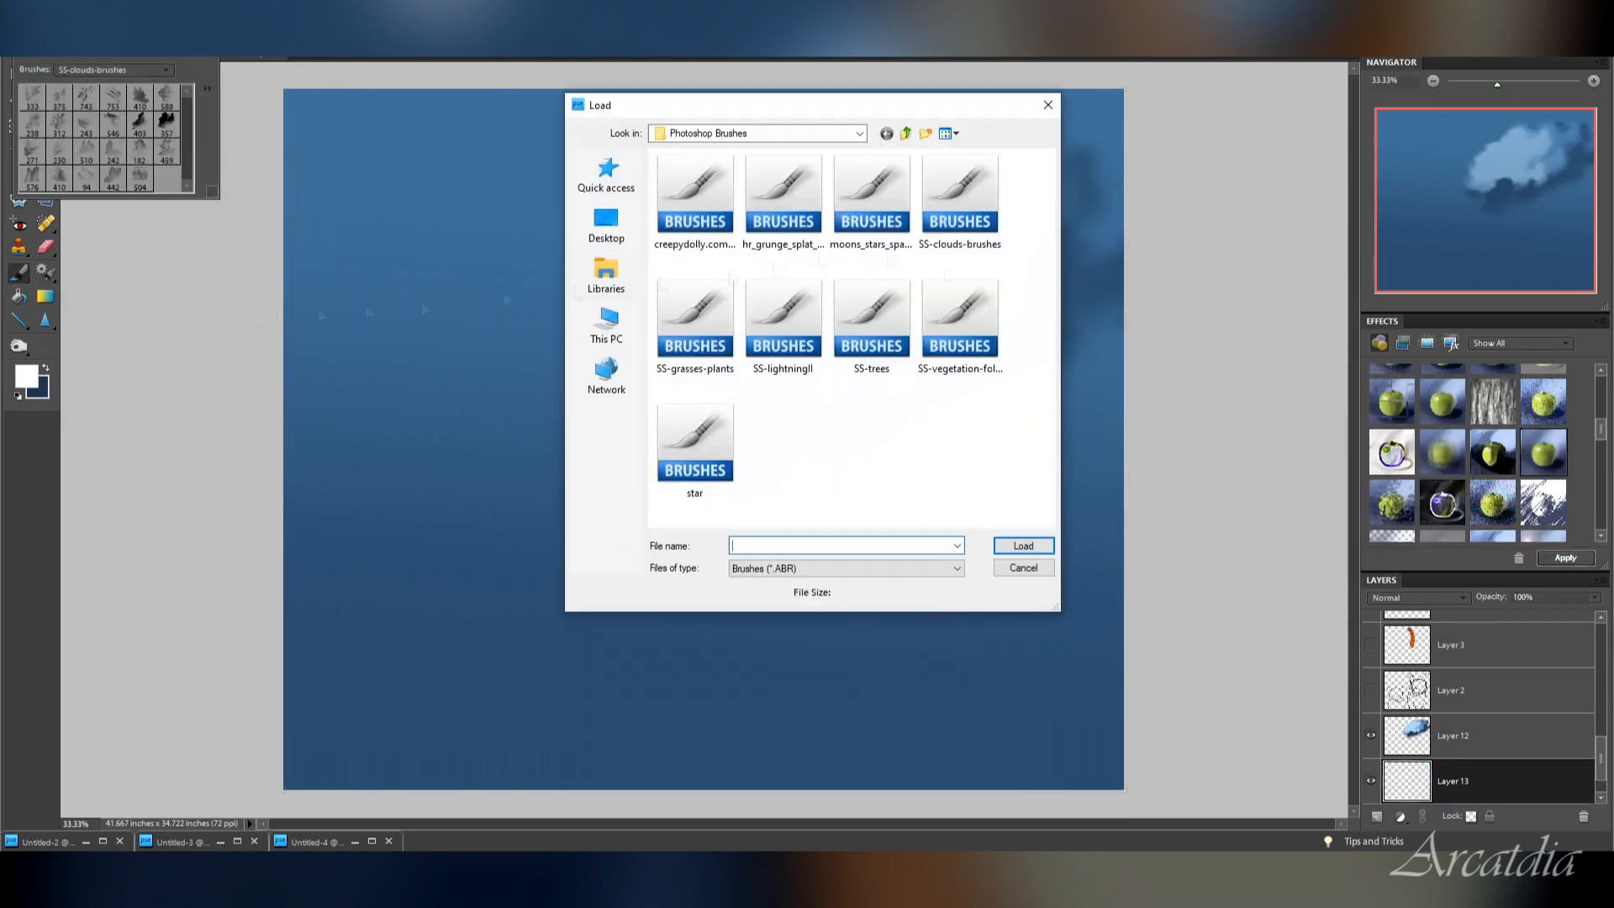
Load the moon and tree brush sets for stamping the night sky.
{"action": "left_click", "coordinate": [1021, 567]}
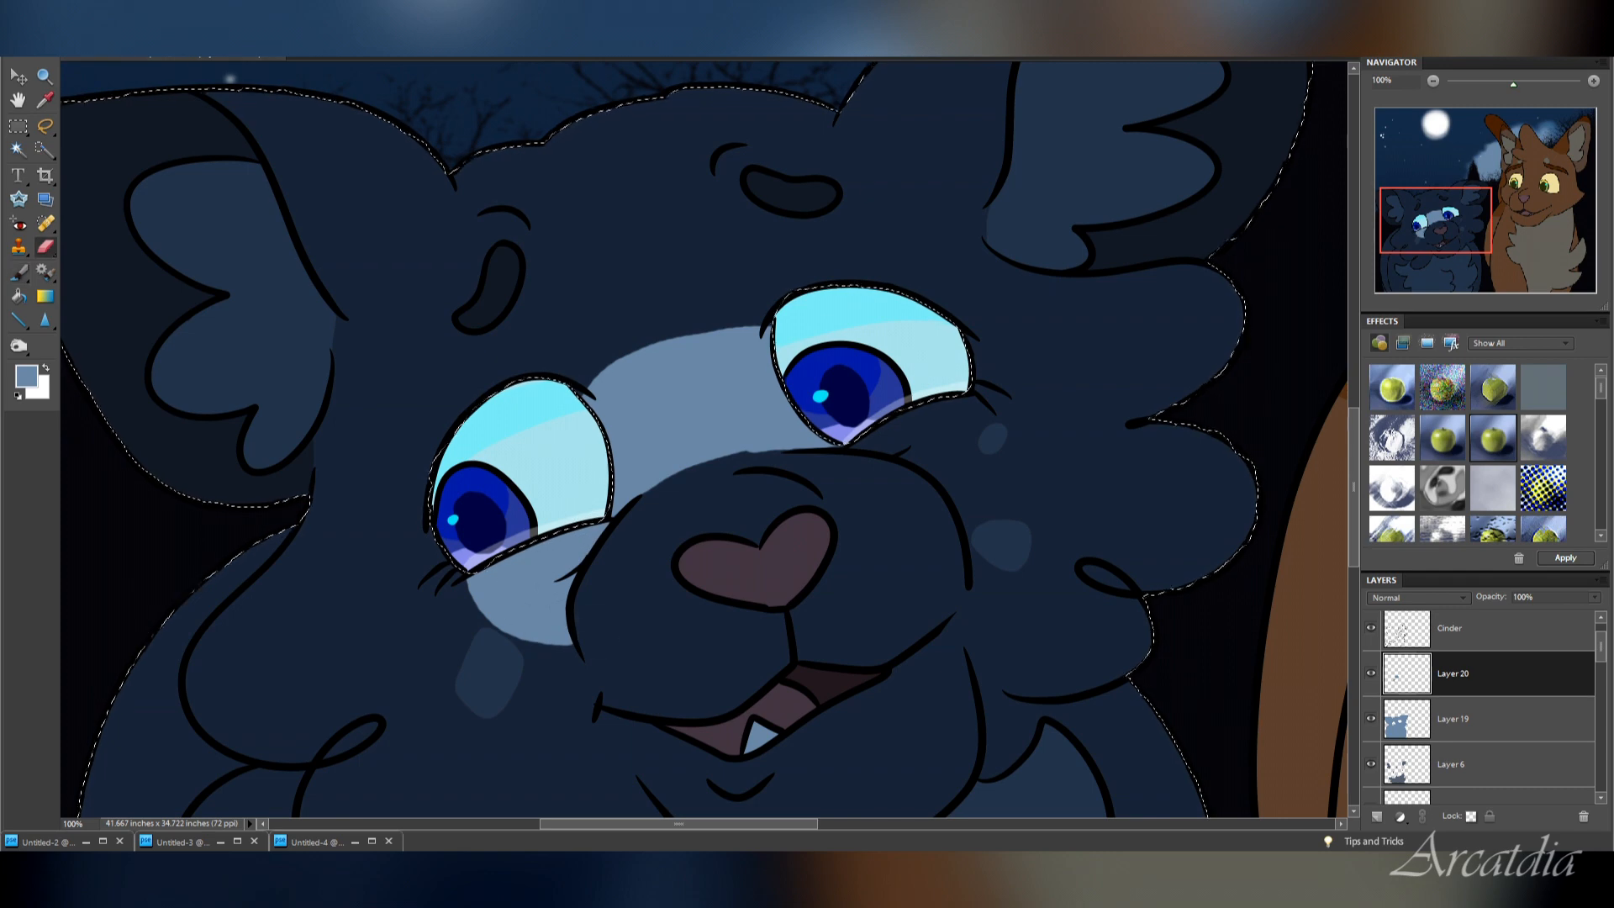
Paint pale blue rim light on the dark cat's chin and the brown cat's eyes.
{"action": "scroll", "scroll_direction": "down", "scroll_amount": 3}
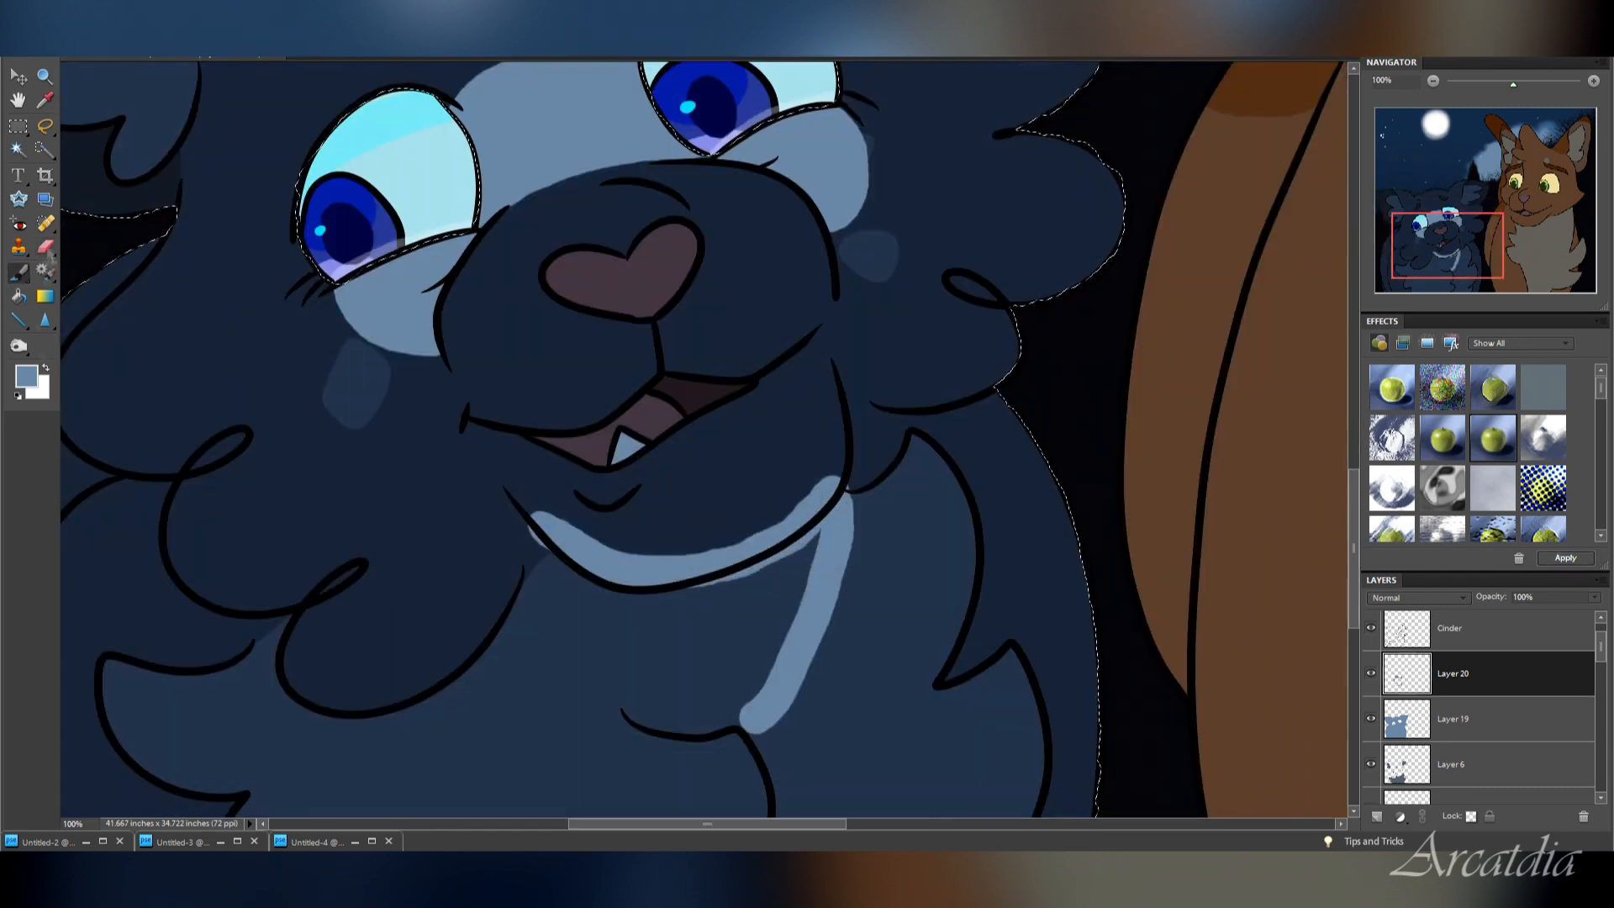
{"action": "scroll", "scroll_direction": "down", "scroll_amount": 3}
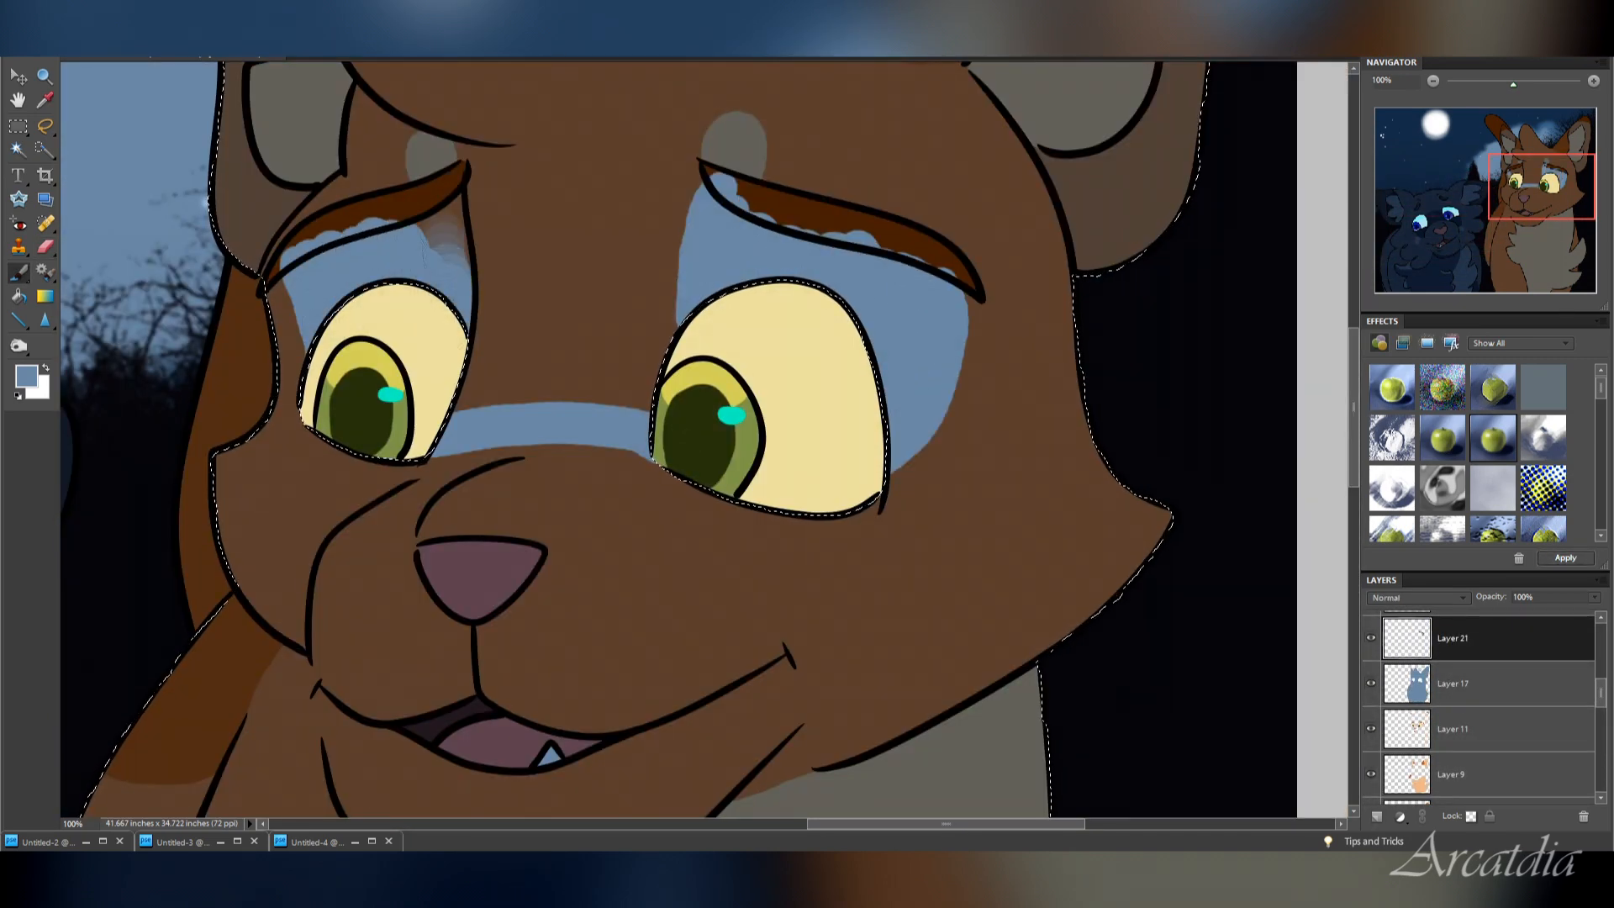
Paint light blue rim highlights on the brown cat's chin, chest and side fur.
{"action": "scroll", "scroll_direction": "down", "scroll_amount": 3}
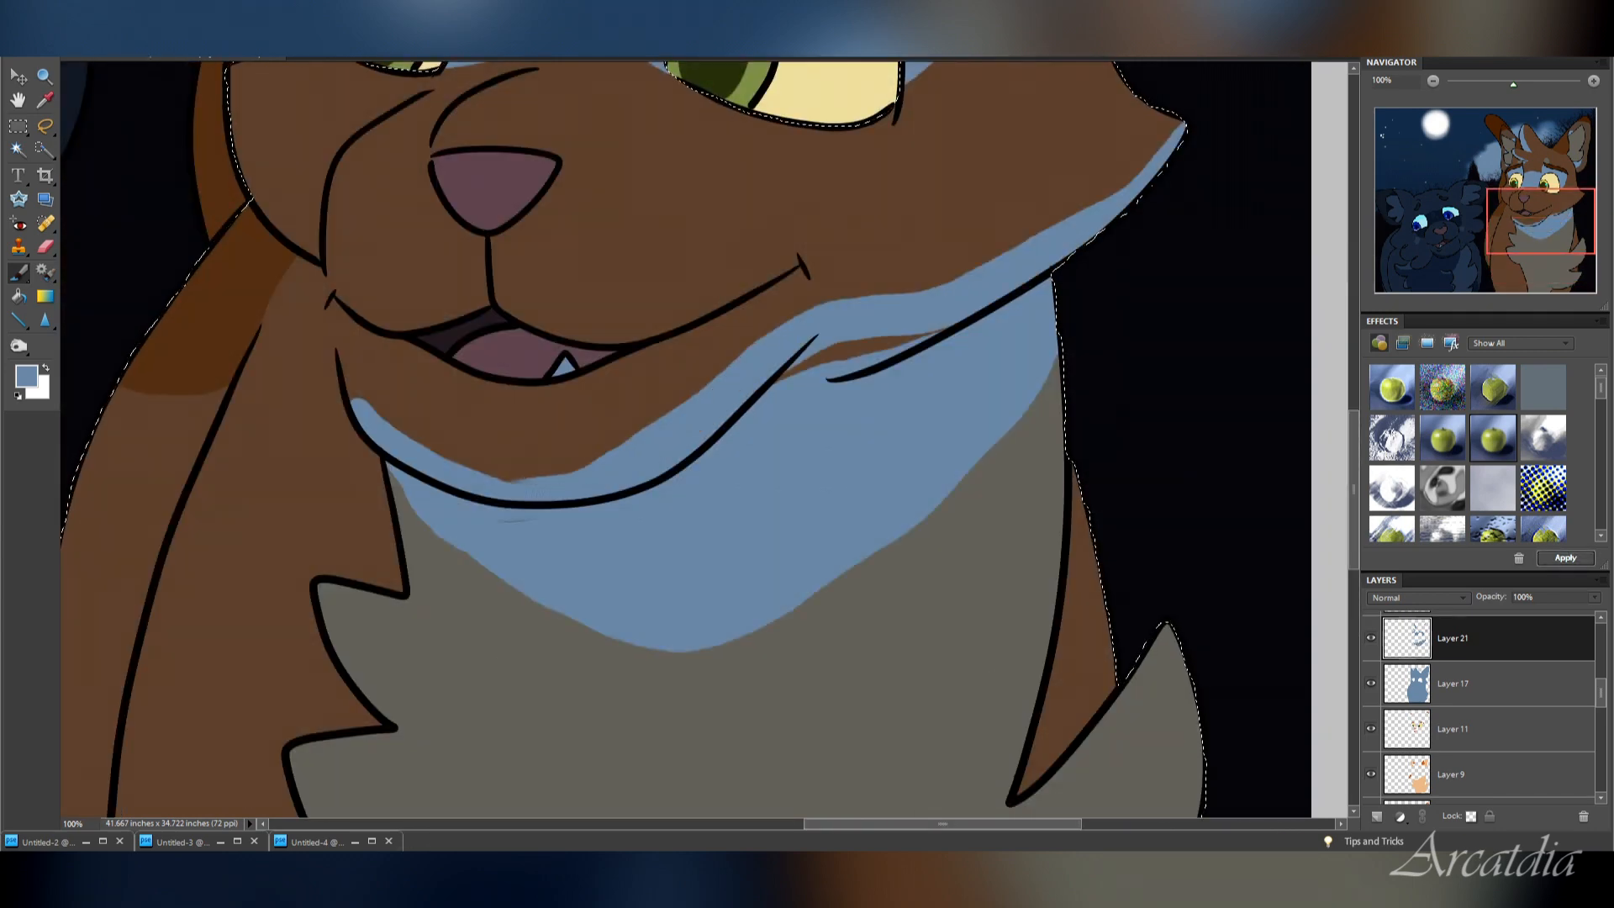
{"action": "scroll", "scroll_direction": "down", "scroll_amount": 3}
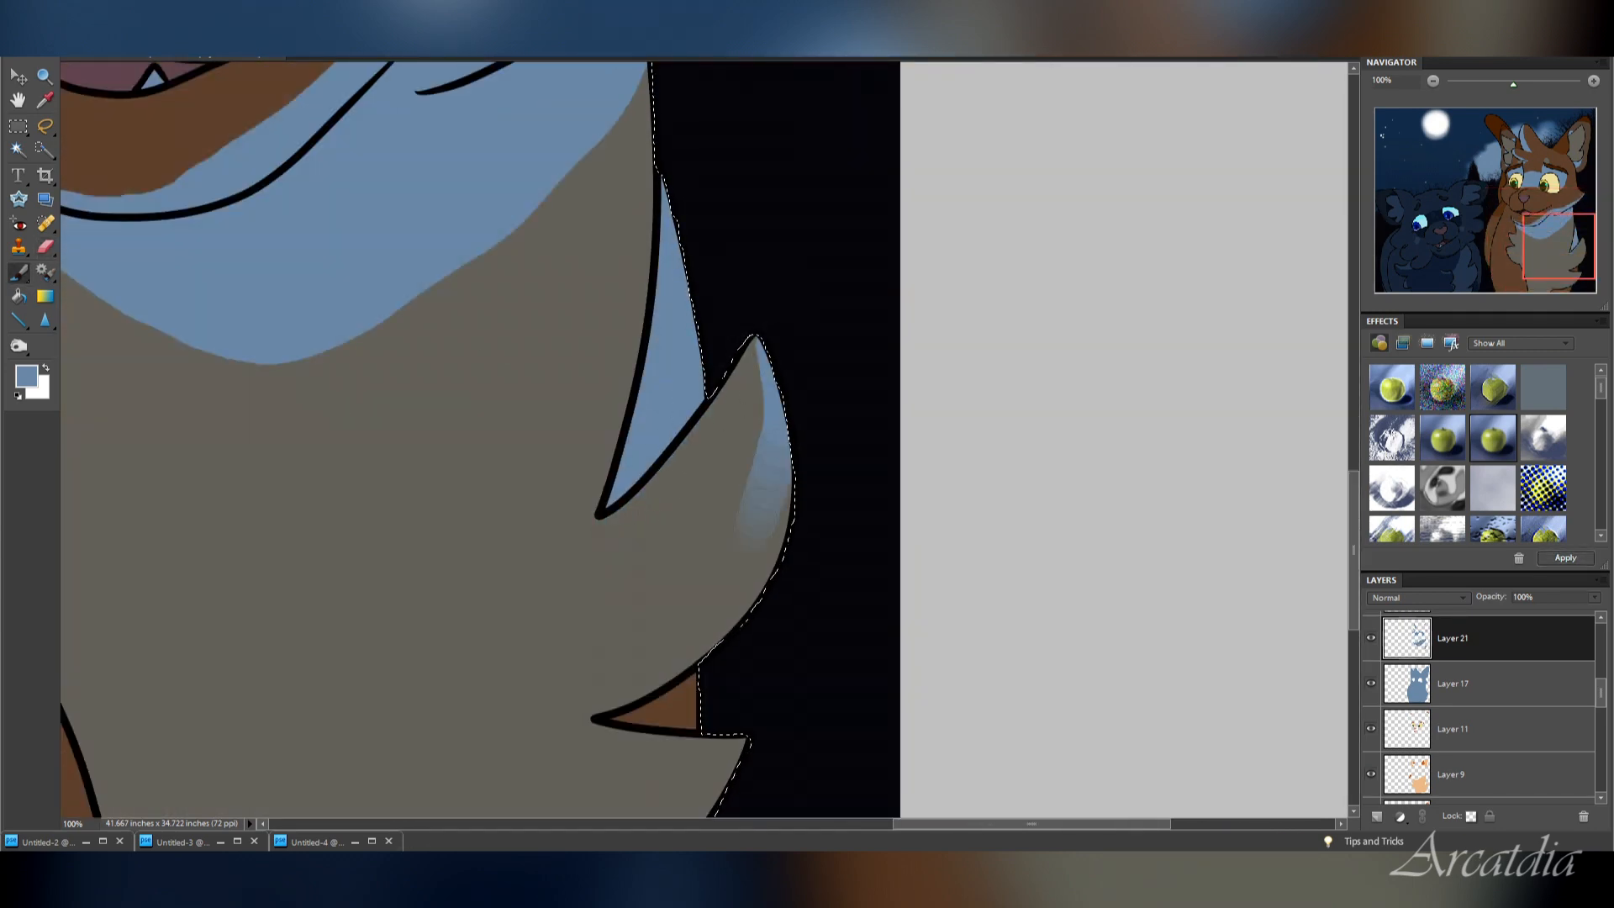